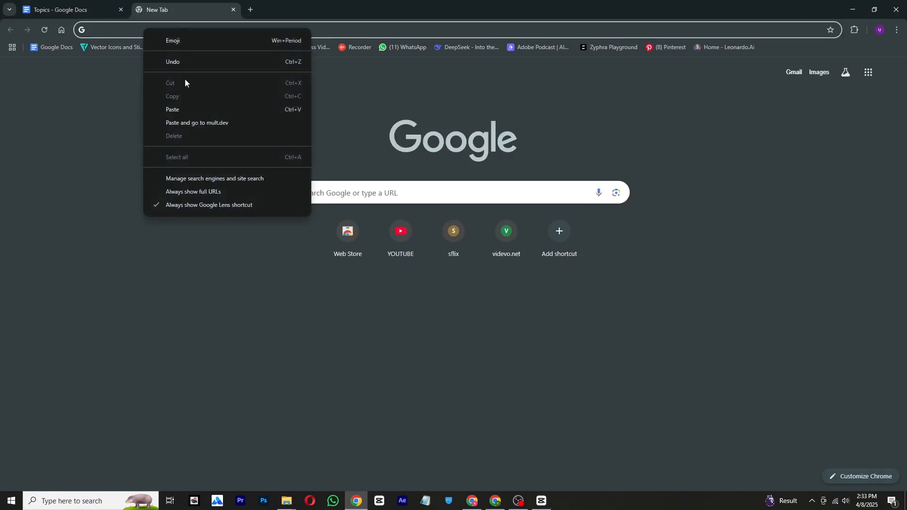
Load the mult.dev travel map animation site from the pasted address.
left_click(196, 123)
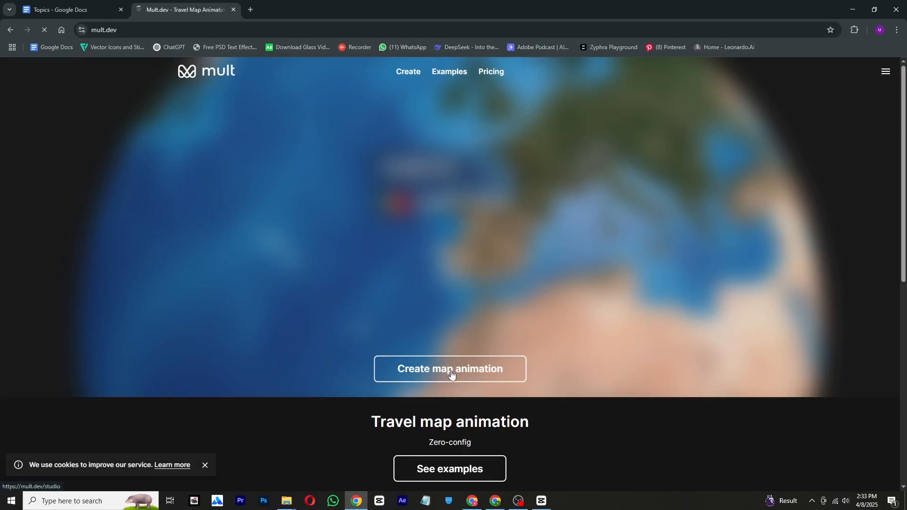
Start a map animation and sign in to mult.dev with a Google account.
left_click(450, 368)
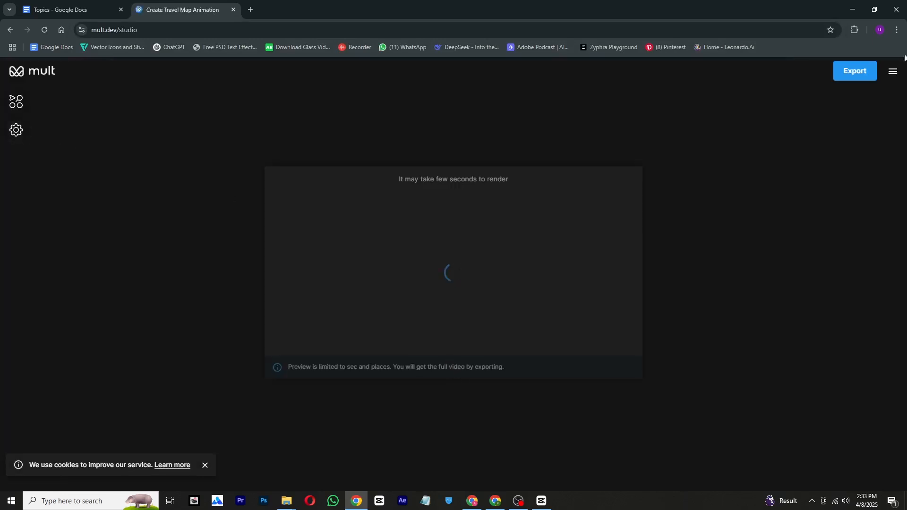
left_click(892, 71)
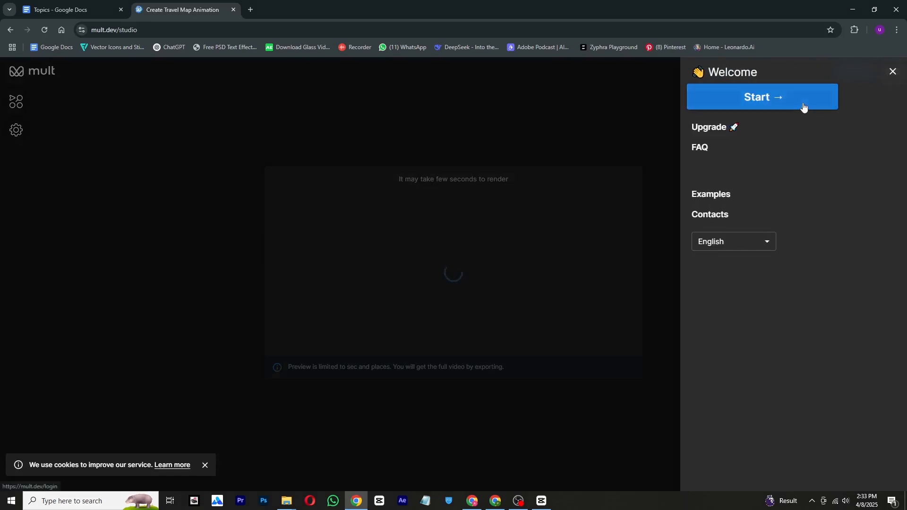
left_click(762, 96)
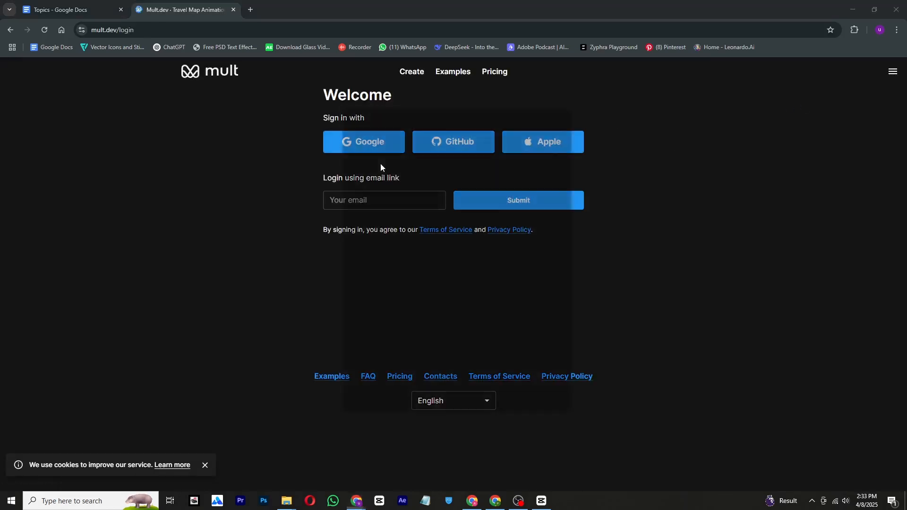
left_click(364, 141)
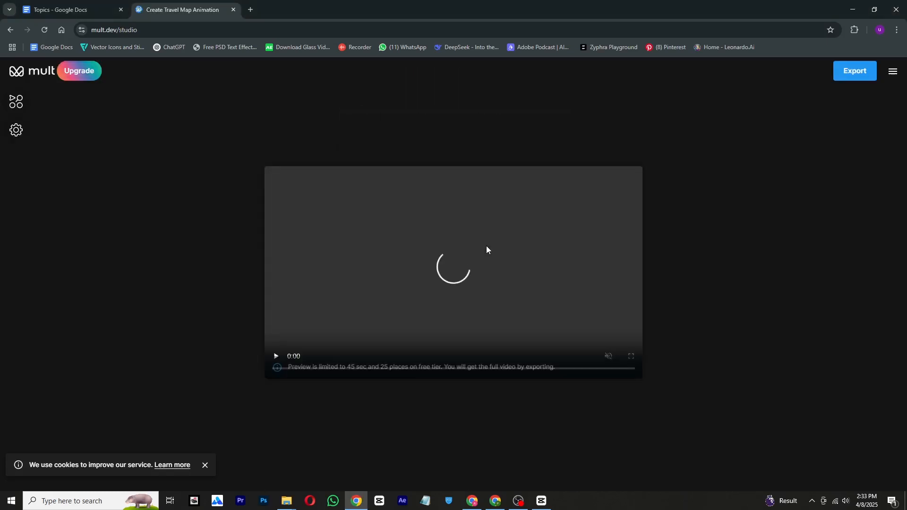
Clear the default stops in the route editor and begin adding a new place.
left_click(17, 102)
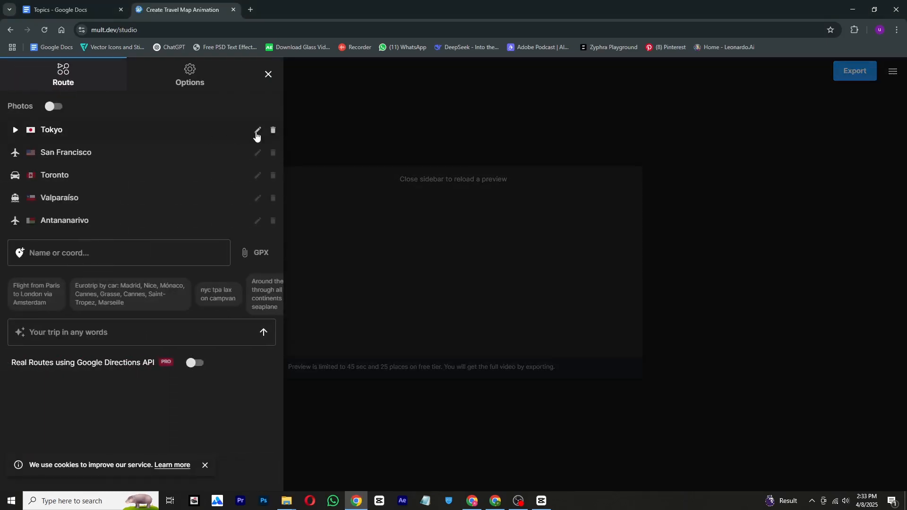
mouse_move(284, 157)
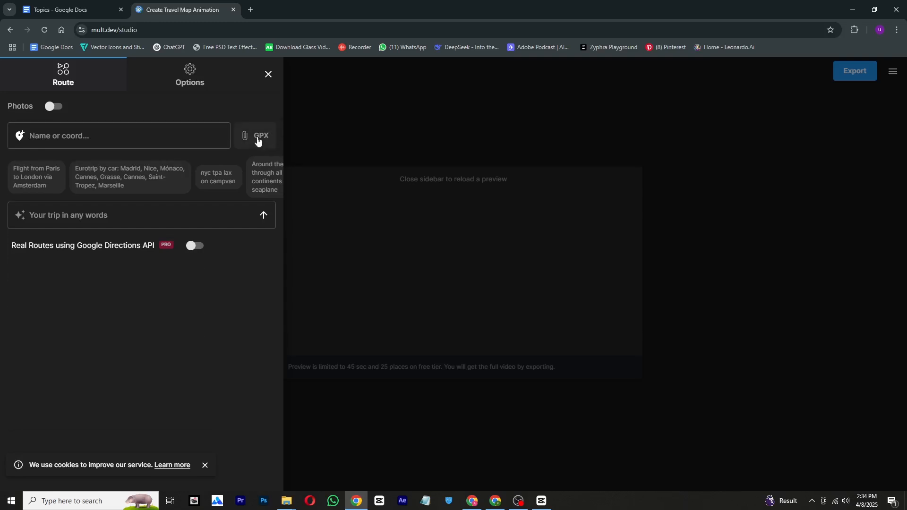
left_click(115, 135)
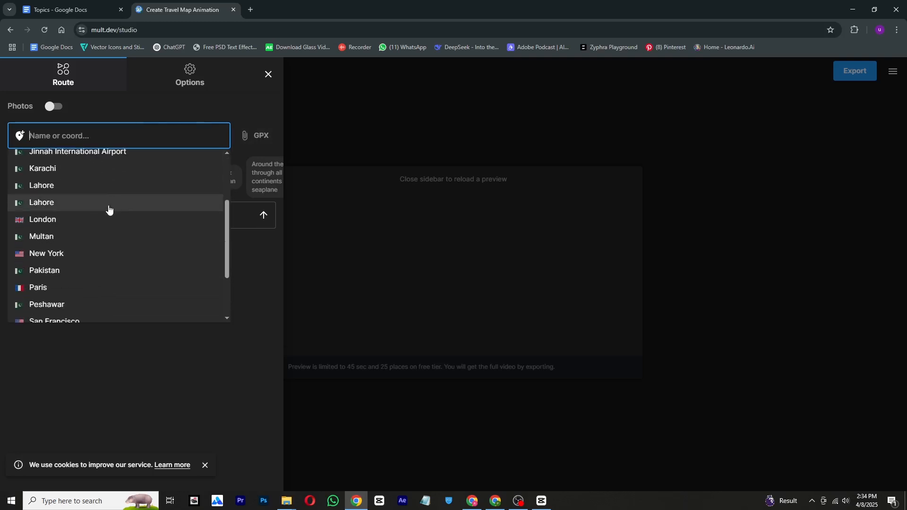
Build the route London, New York, Tokyo, Singapore from the place suggestions.
left_click(43, 219)
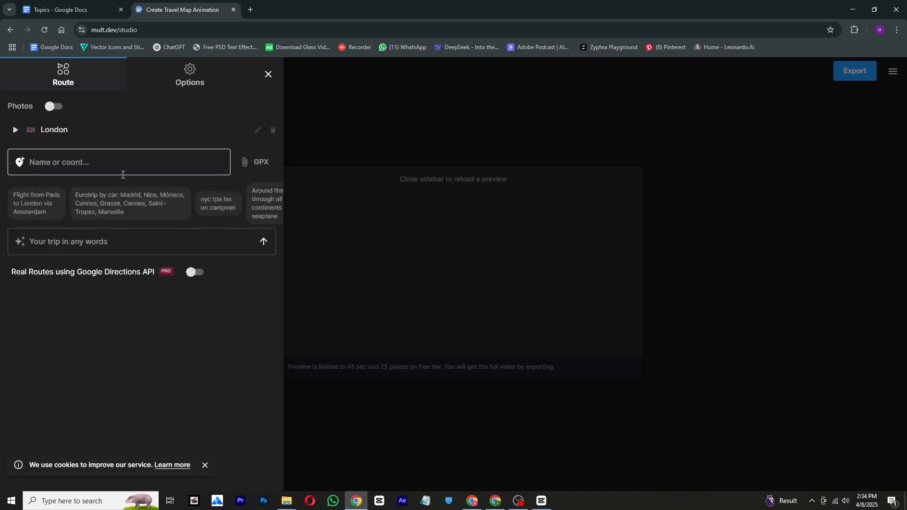
left_click(119, 161)
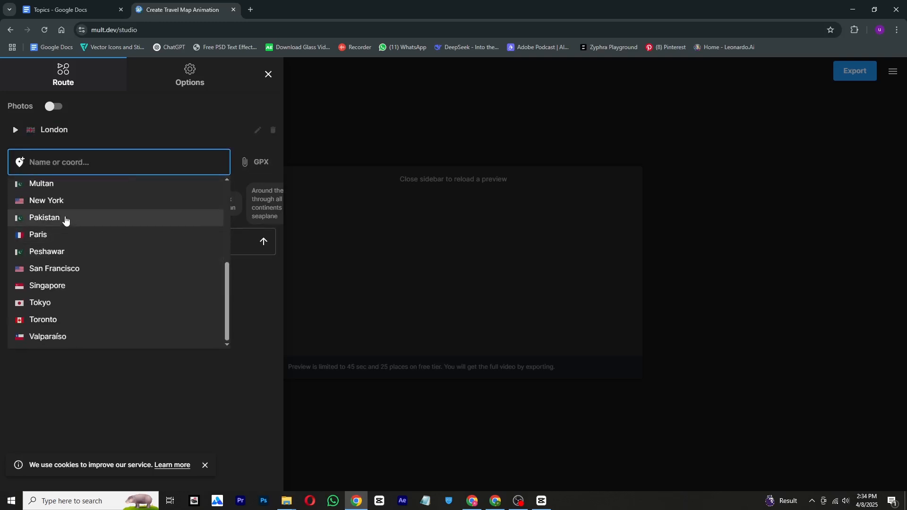
mouse_move(77, 204)
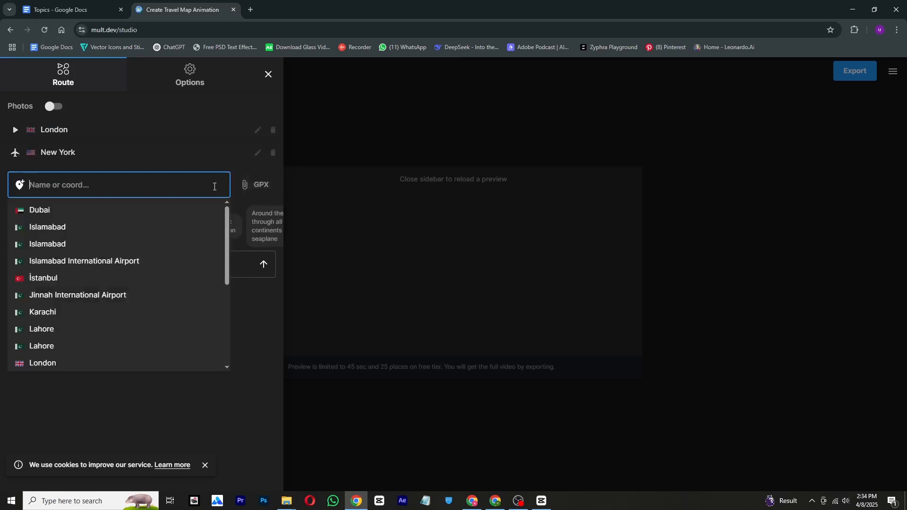
scroll("down", 3)
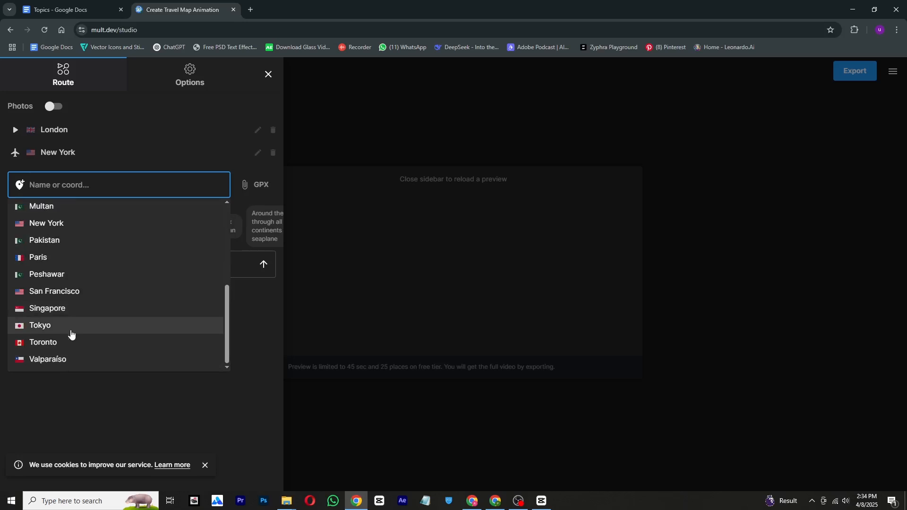
left_click(40, 325)
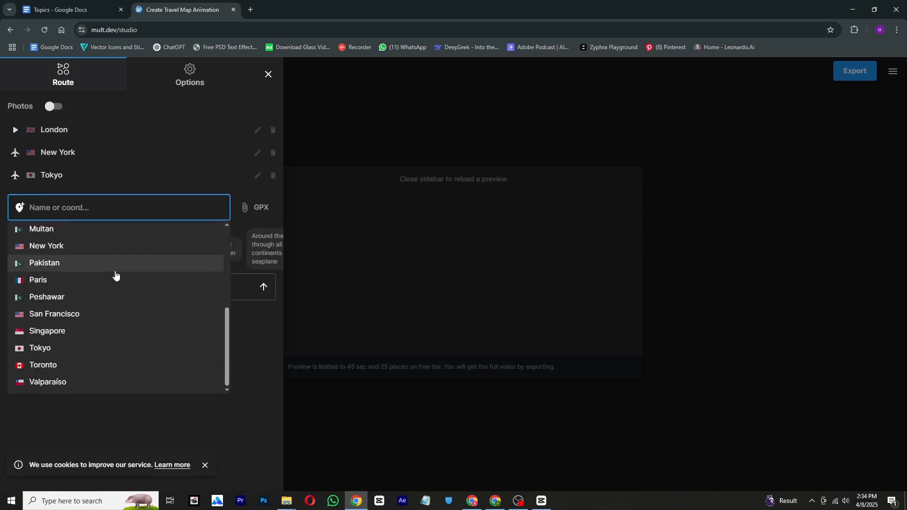
left_click(47, 331)
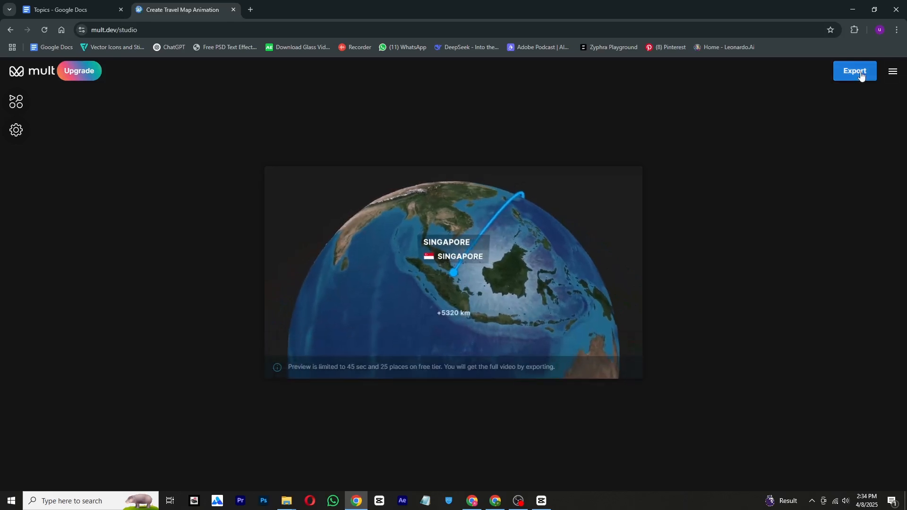
Export the finished globe travel map video from mult.dev.
left_click(854, 71)
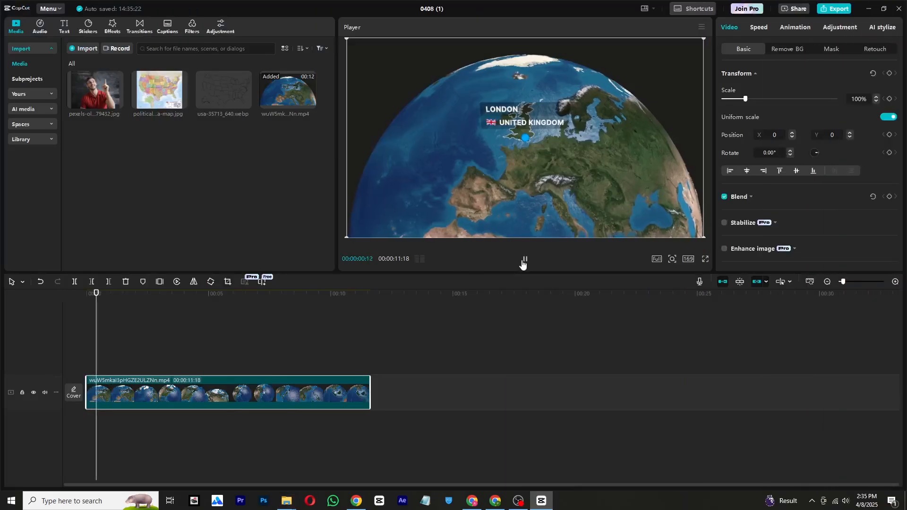
Stop playback of the globe clip and show CapCut's video effects library.
left_click(523, 259)
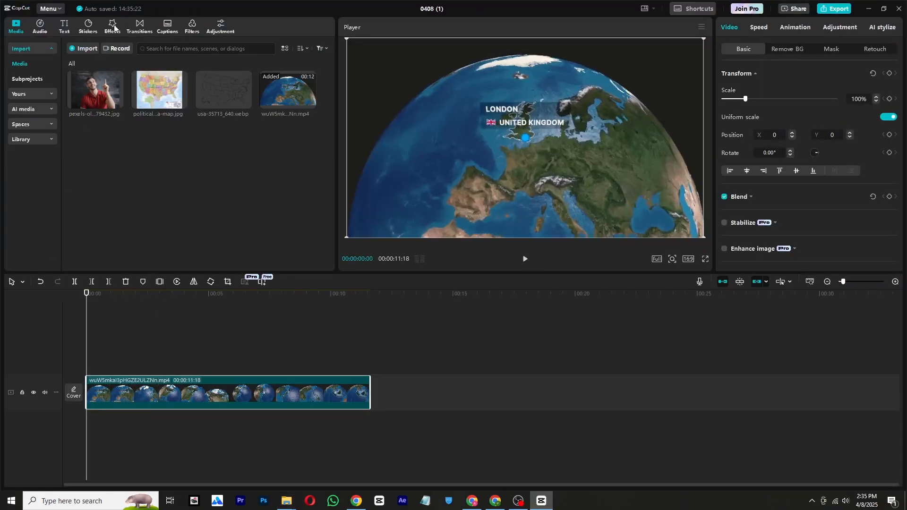
left_click(112, 25)
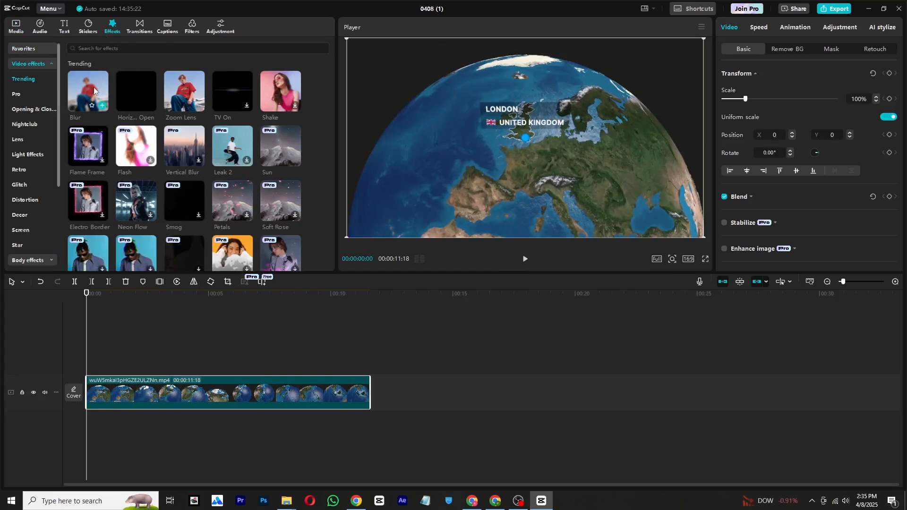
Add a video effect to the timeline and set the globe clip's blend mode to Overlay.
left_click_drag(87, 89, 108, 414)
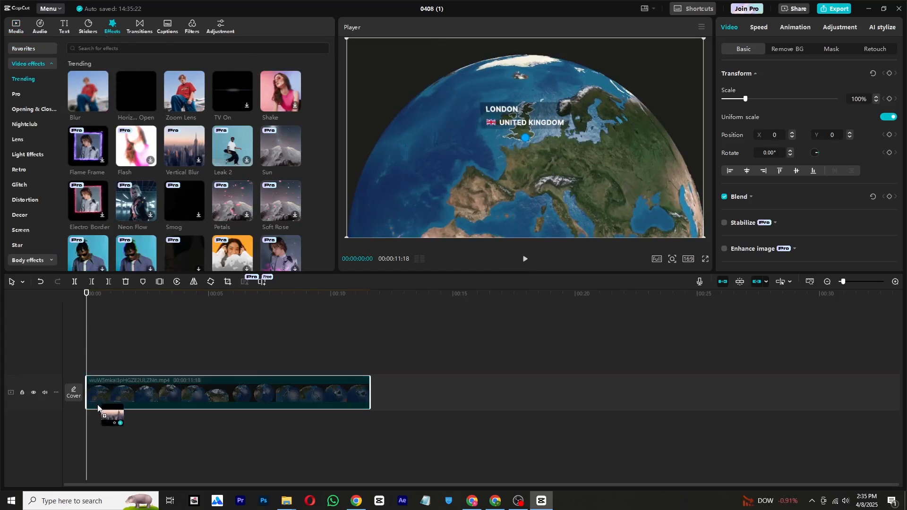
left_click(135, 90)
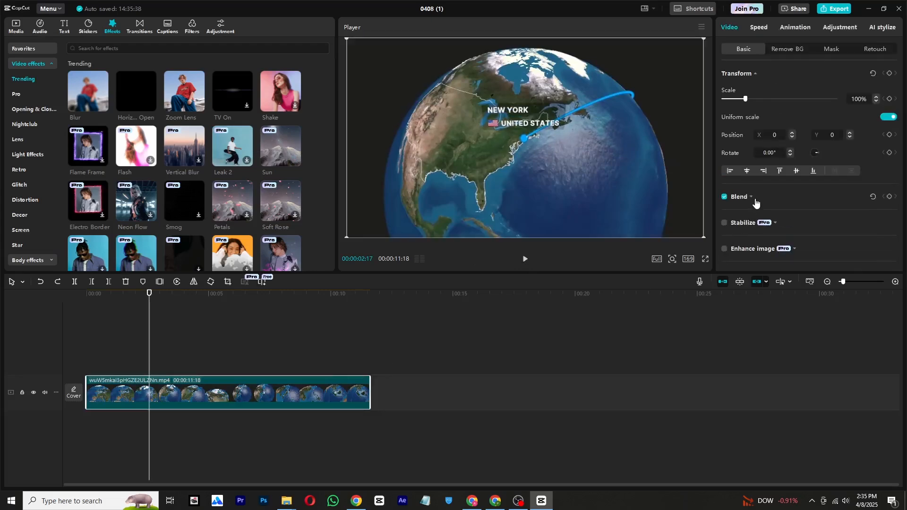
left_click(739, 197)
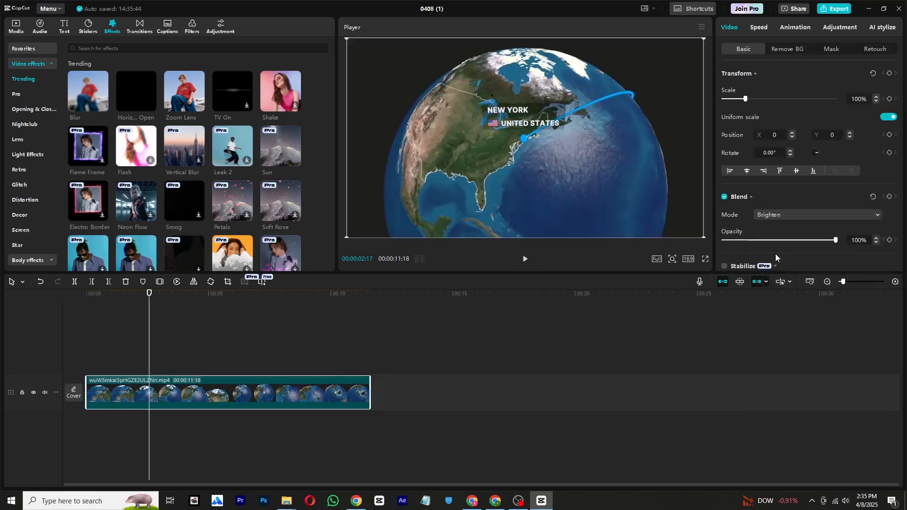
left_click(816, 215)
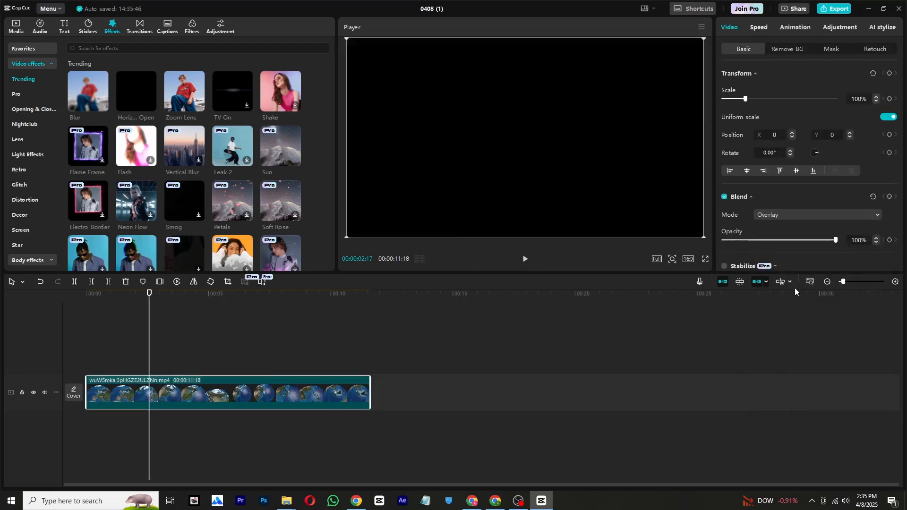